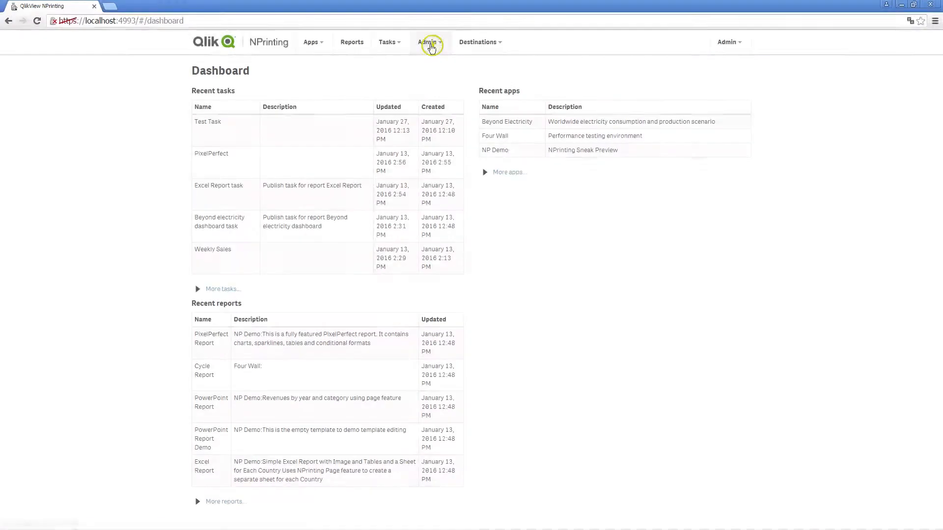
Go to the administration settings pages from the dashboard.
{"action": "left_click", "coordinate": [429, 42]}
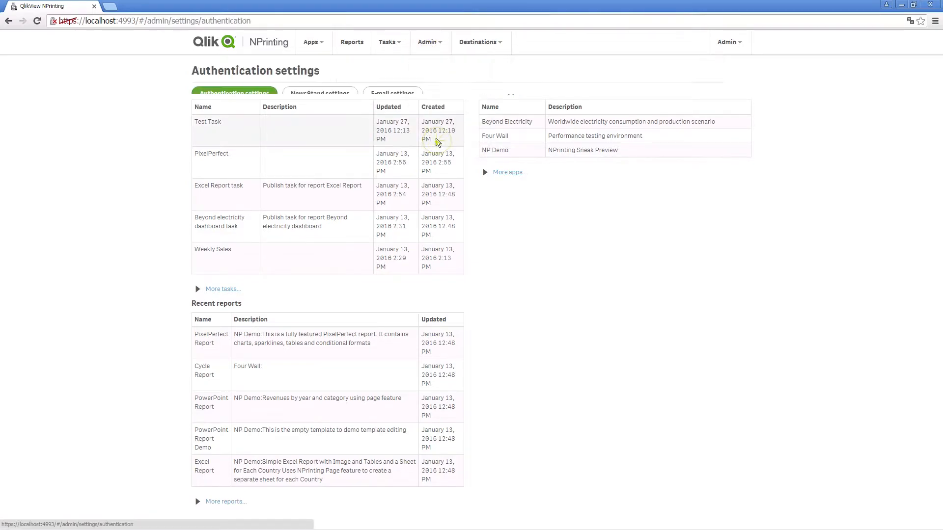
Save e-mail settings for 'QlikTech SMTP server' on port 25 with a noreply default sender address.
{"action": "left_click", "coordinate": [391, 94]}
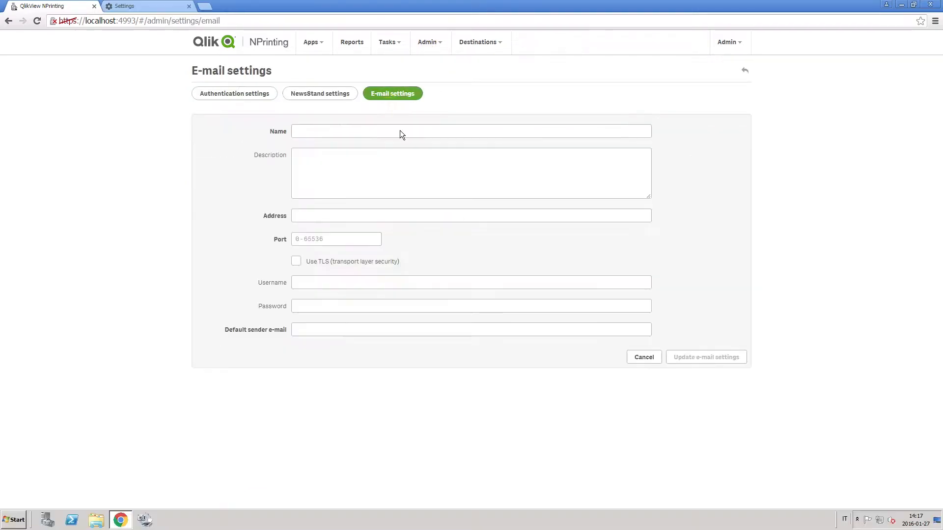
{"action": "type", "text": "QlikTech SMTP server"}
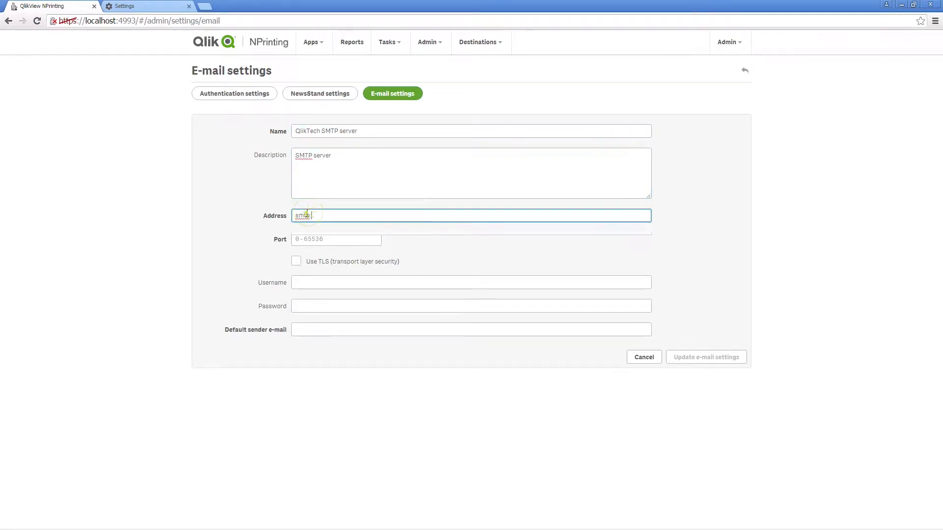
{"action": "type", "text": ".com"}
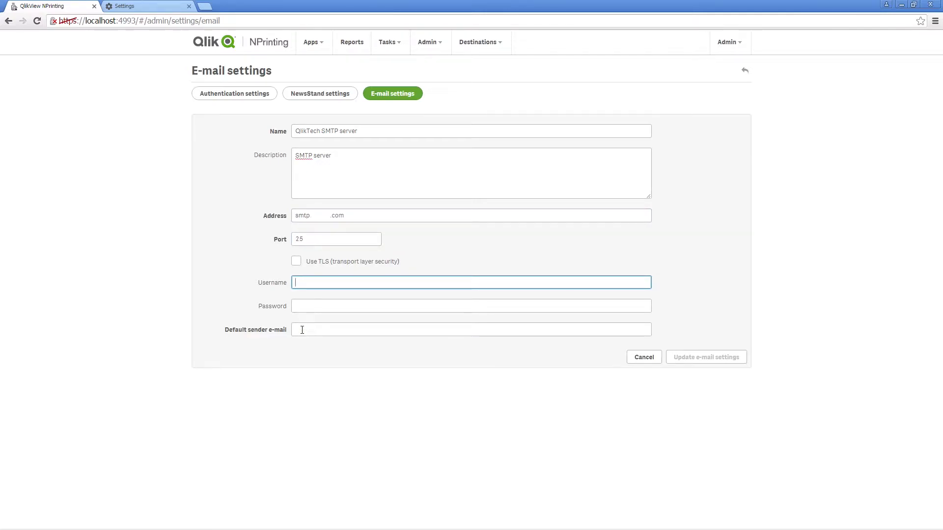
{"action": "type", "text": "non"}
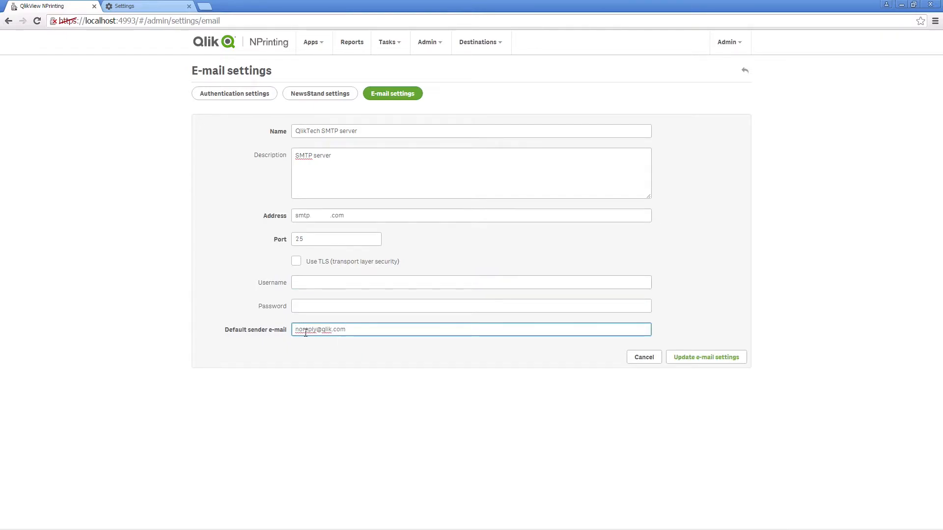
{"action": "left_click", "coordinate": [705, 357]}
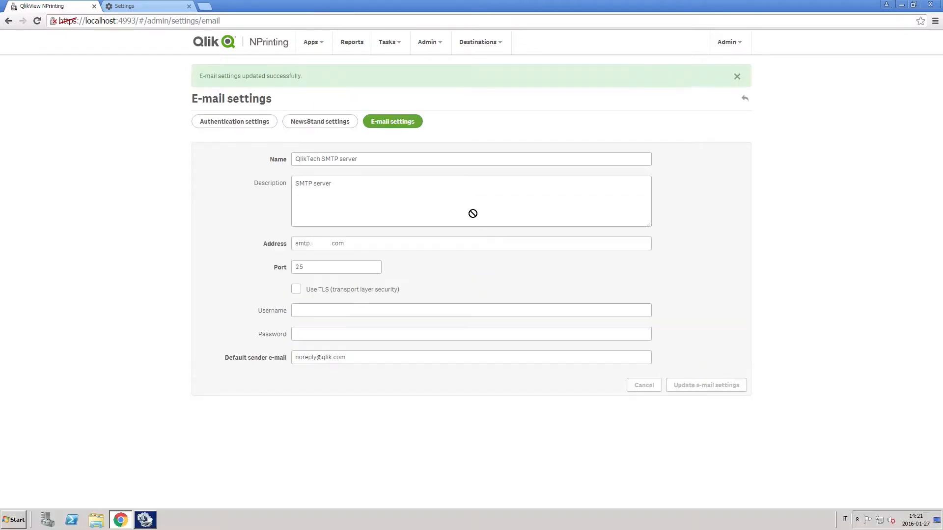
Create publish task 'Sales Report by email' on the Beyond Electricity app.
{"action": "left_click", "coordinate": [387, 42]}
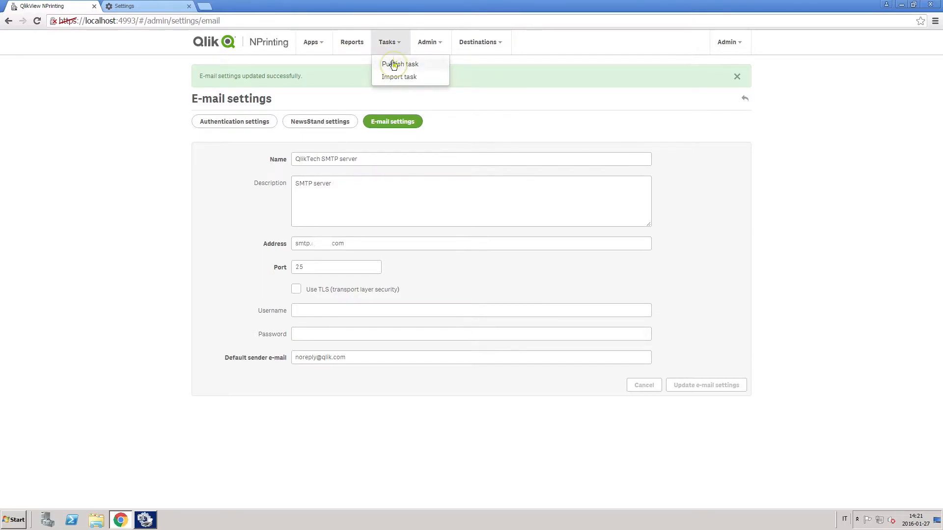
{"action": "left_click", "coordinate": [400, 64]}
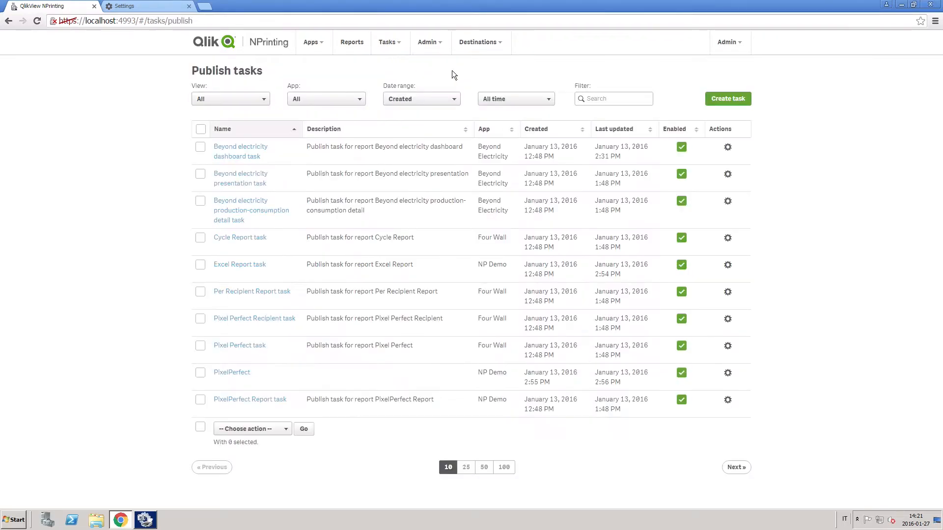
{"action": "left_click", "coordinate": [727, 98]}
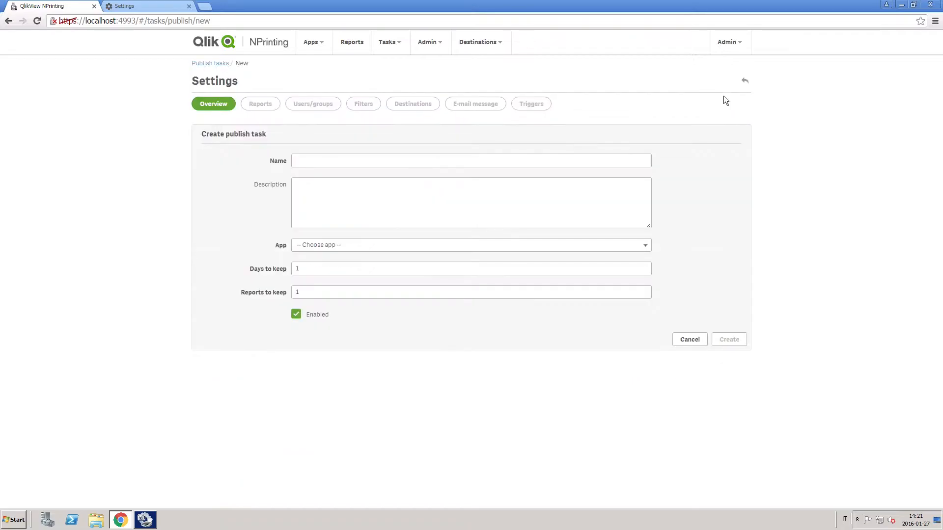
{"action": "type", "text": "Sales Report by email"}
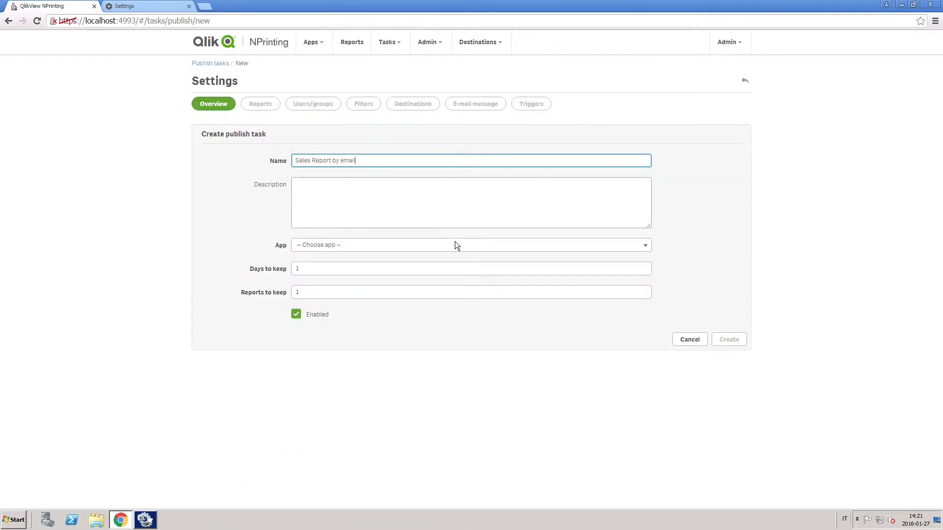
{"action": "left_click", "coordinate": [471, 244]}
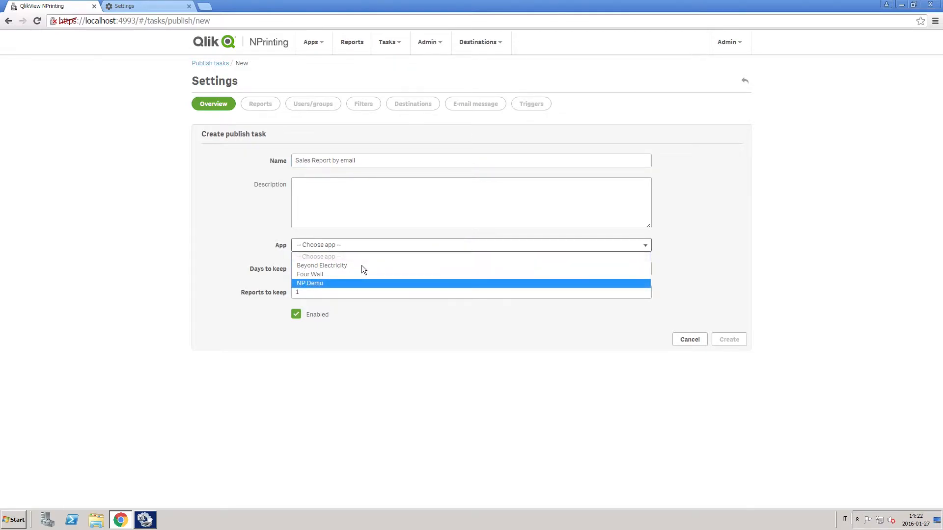
{"action": "left_click", "coordinate": [728, 339]}
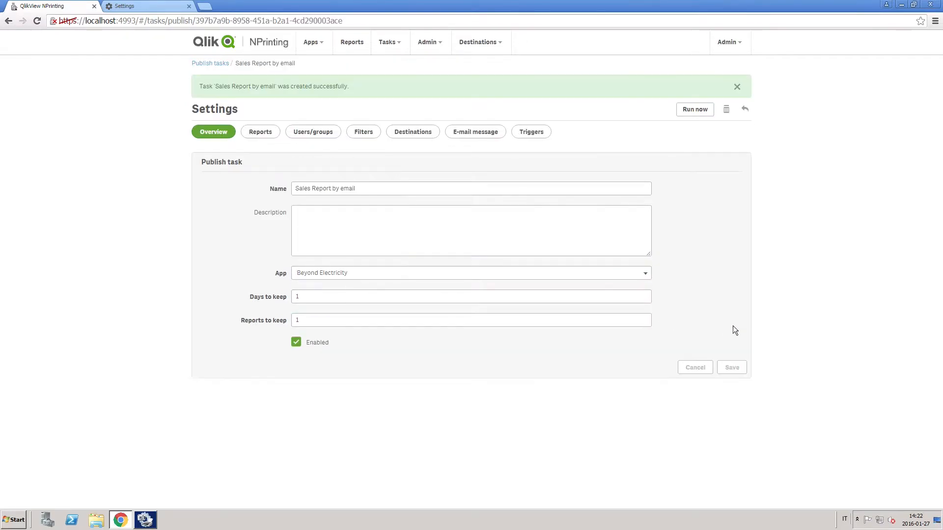
Add the Beyond electricity dashboard report to the task with PDF output format.
{"action": "left_click", "coordinate": [259, 131]}
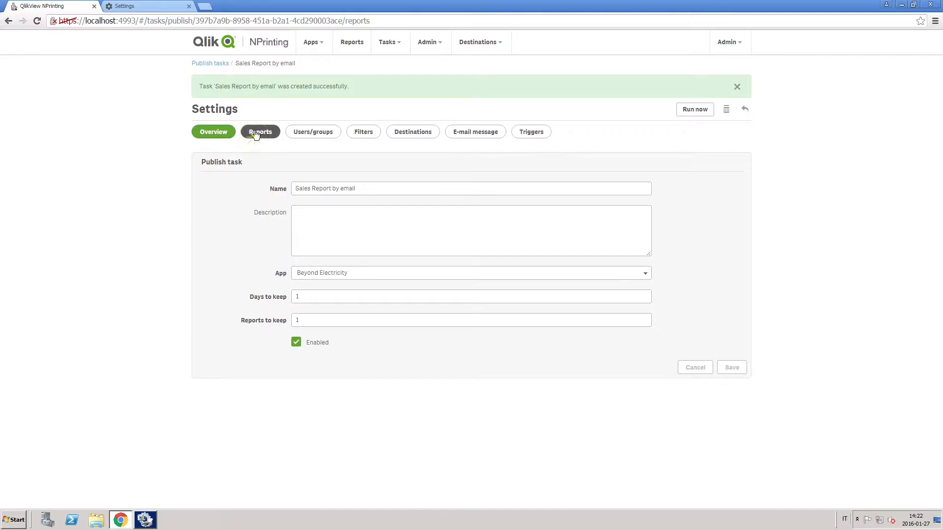
{"action": "left_click", "coordinate": [259, 132]}
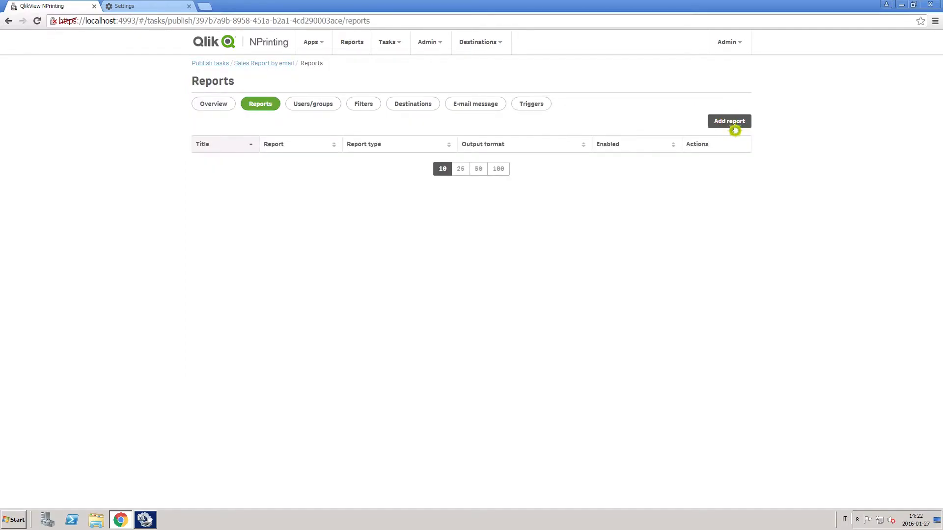
{"action": "left_click", "coordinate": [729, 121]}
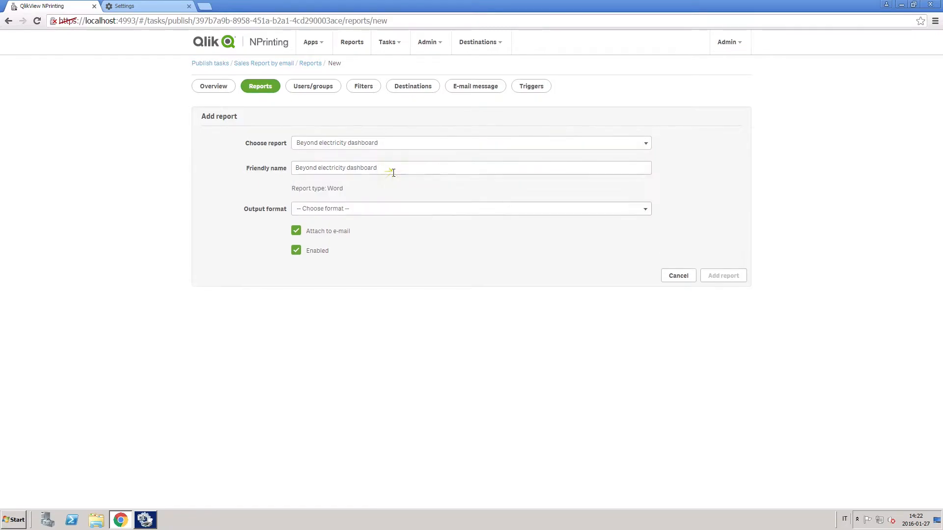
{"action": "left_click", "coordinate": [470, 208]}
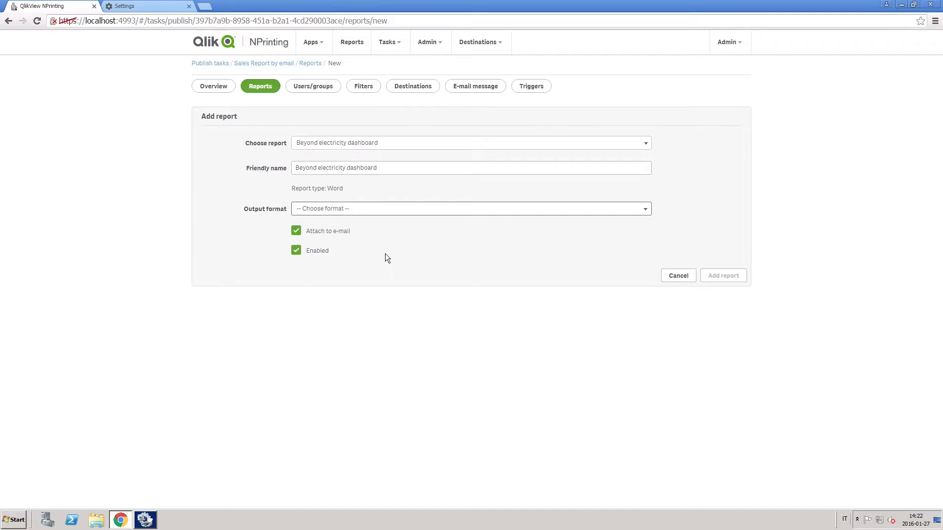
{"action": "left_click", "coordinate": [722, 275]}
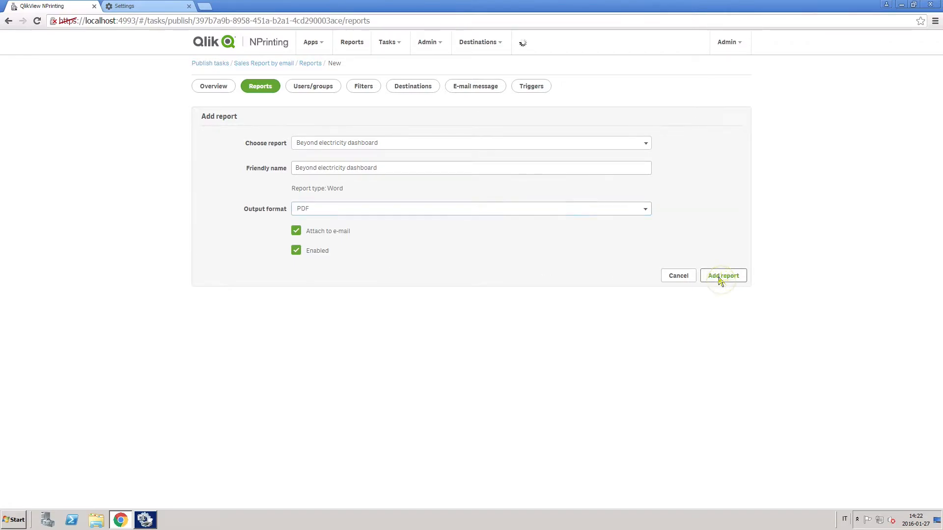
{"action": "left_click", "coordinate": [723, 275]}
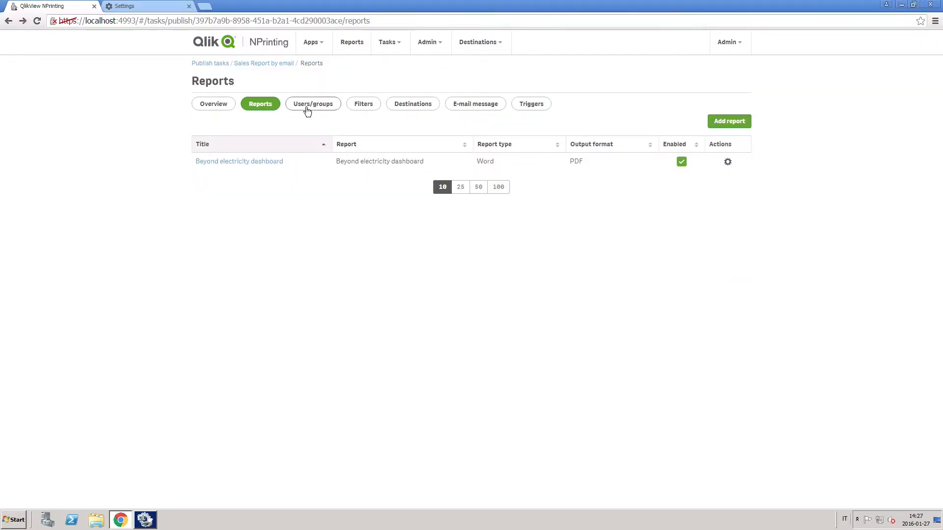
Add user 'isa' as a recipient with NewsStand and e-mail destinations enabled.
{"action": "left_click", "coordinate": [313, 103]}
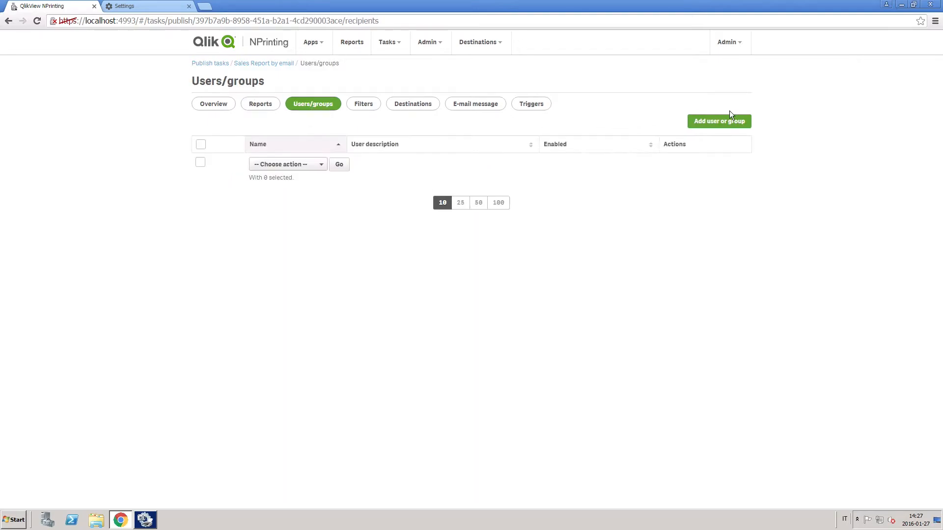
{"action": "left_click", "coordinate": [719, 121]}
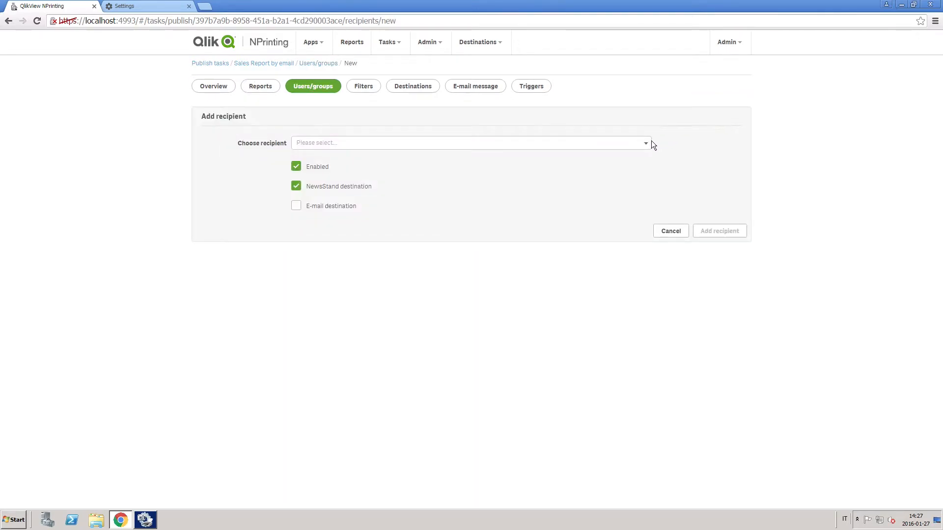
{"action": "type", "text": "isa"}
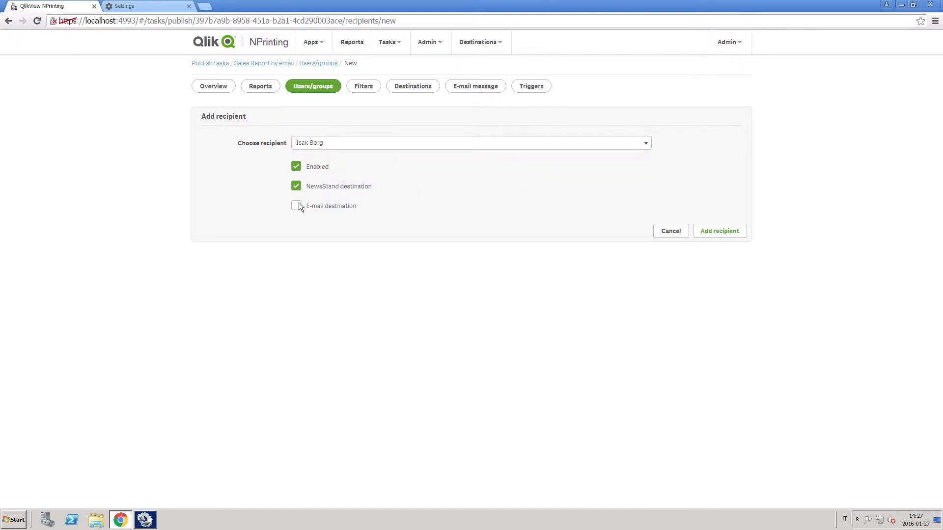
{"action": "left_click", "coordinate": [295, 206]}
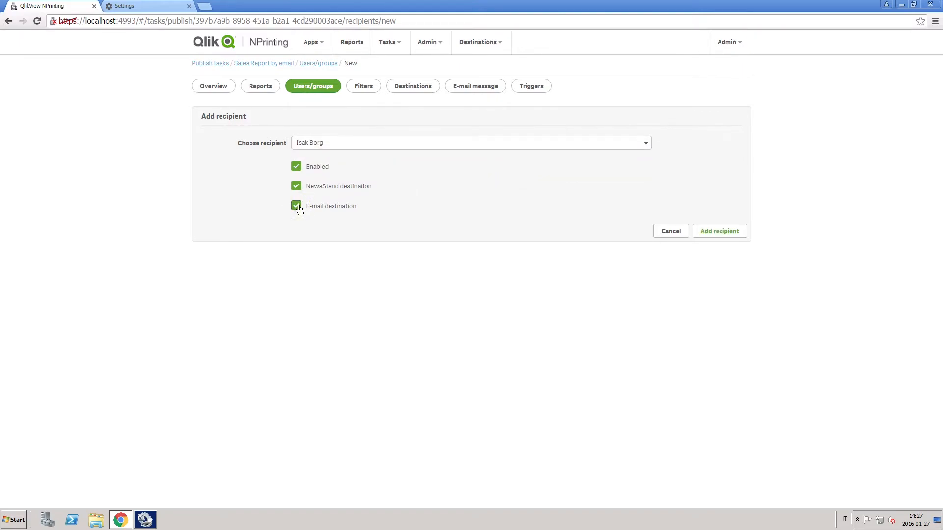
{"action": "left_click", "coordinate": [719, 230]}
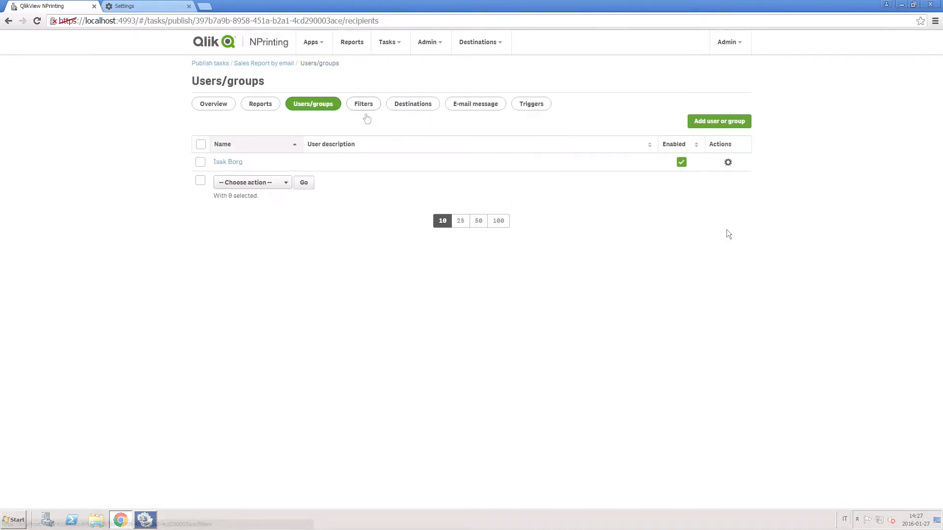
Select the Country field under Filters, then return to the task overview.
{"action": "left_click", "coordinate": [364, 103]}
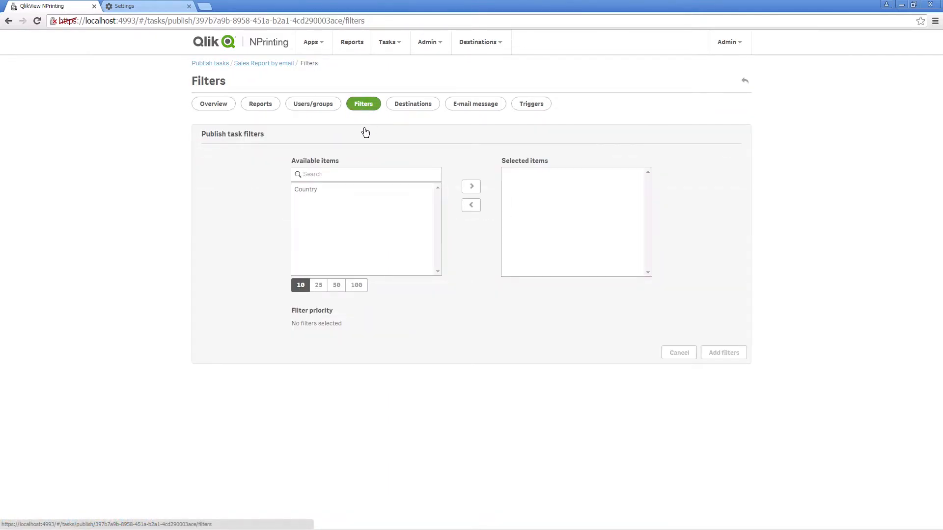
{"action": "left_click", "coordinate": [305, 189]}
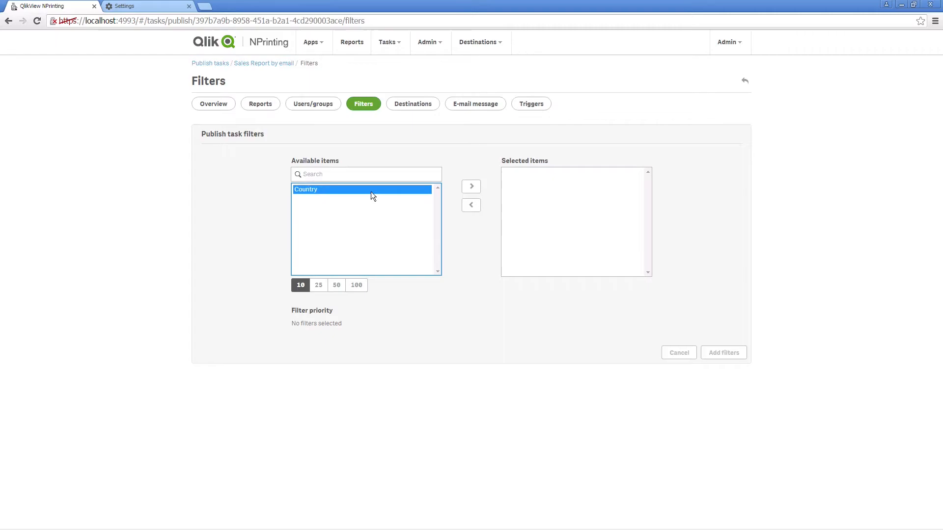
{"action": "left_click", "coordinate": [470, 187]}
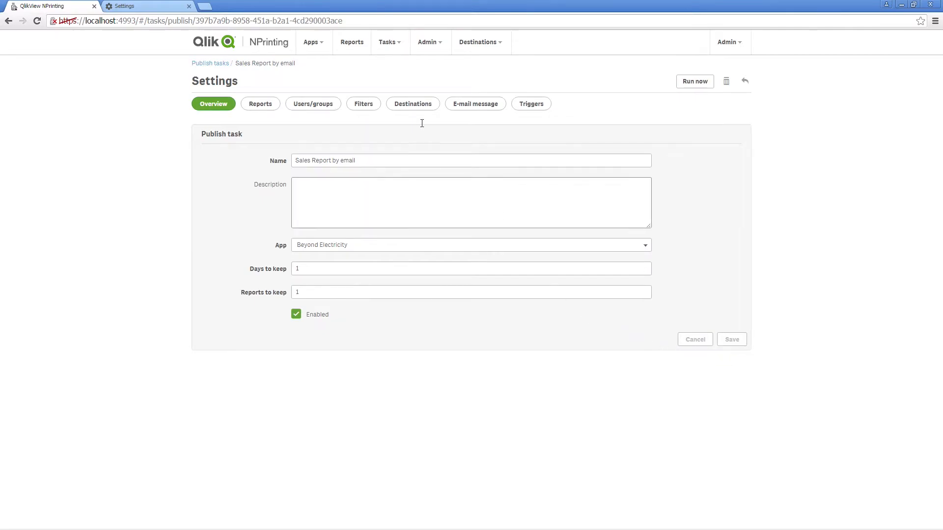
{"action": "mouse_move", "coordinate": [412, 103]}
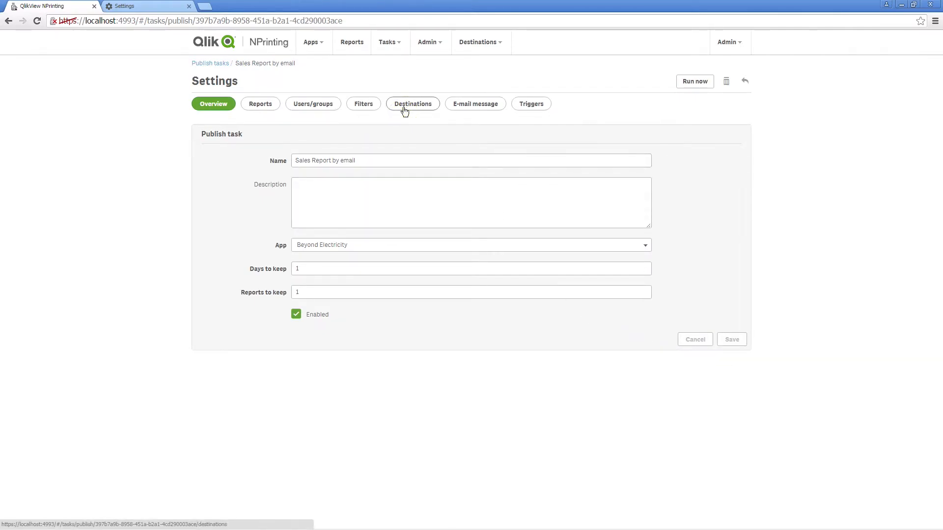
Uncheck NewsStand for the recipient under Destinations and save, leaving e-mail only.
{"action": "left_click", "coordinate": [412, 103]}
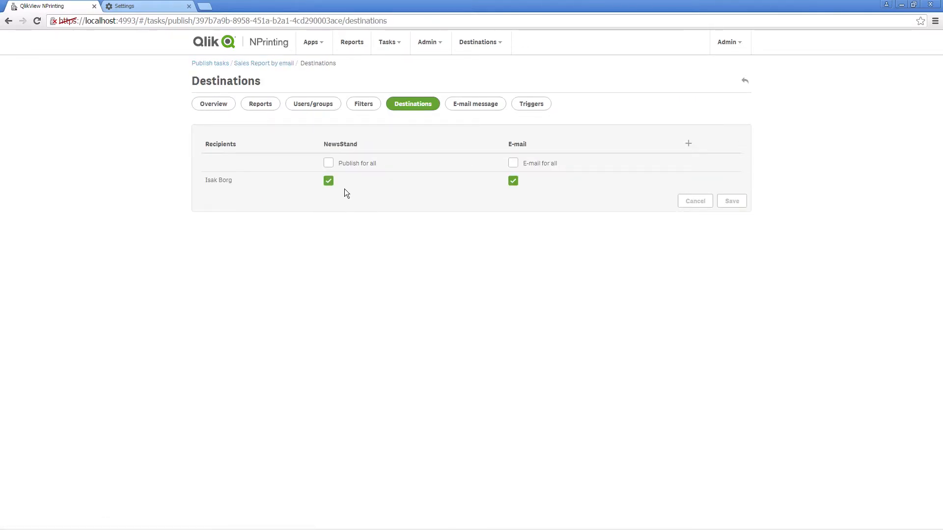
{"action": "left_click", "coordinate": [328, 181]}
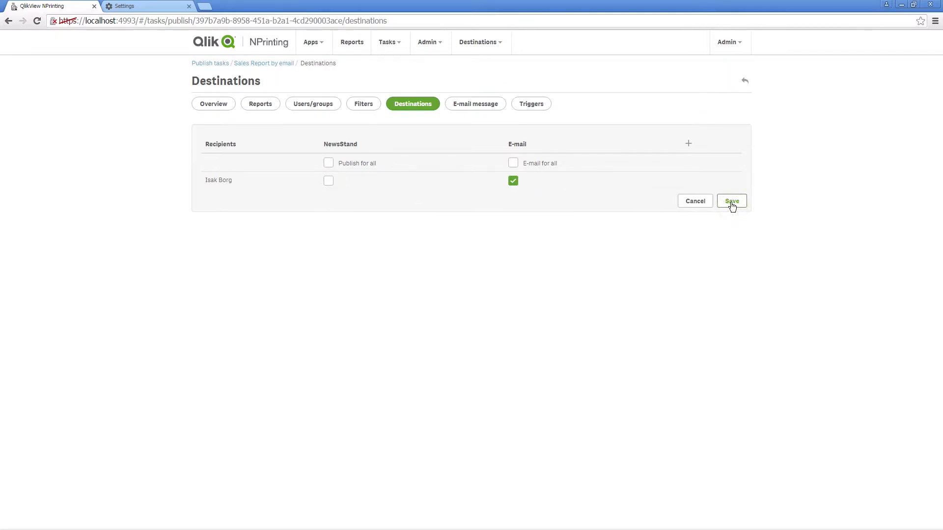
{"action": "left_click", "coordinate": [730, 201]}
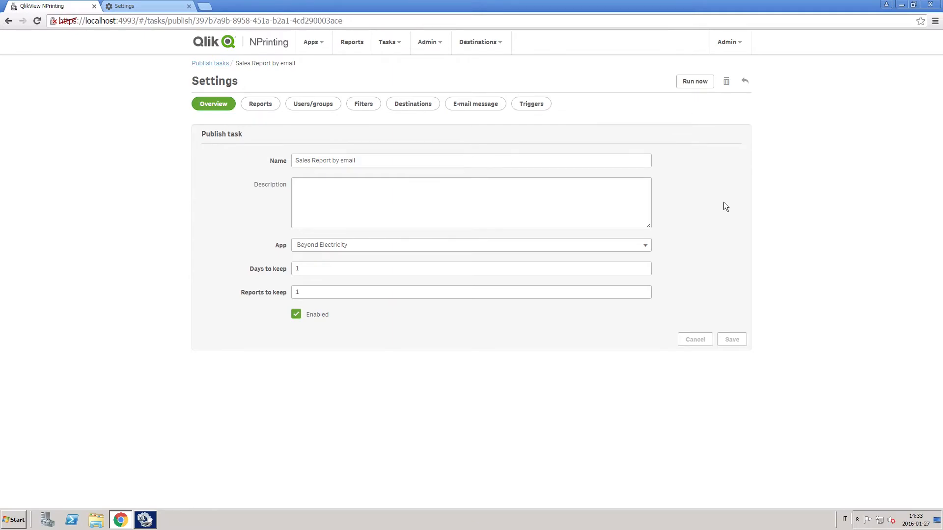
{"action": "mouse_move", "coordinate": [474, 103]}
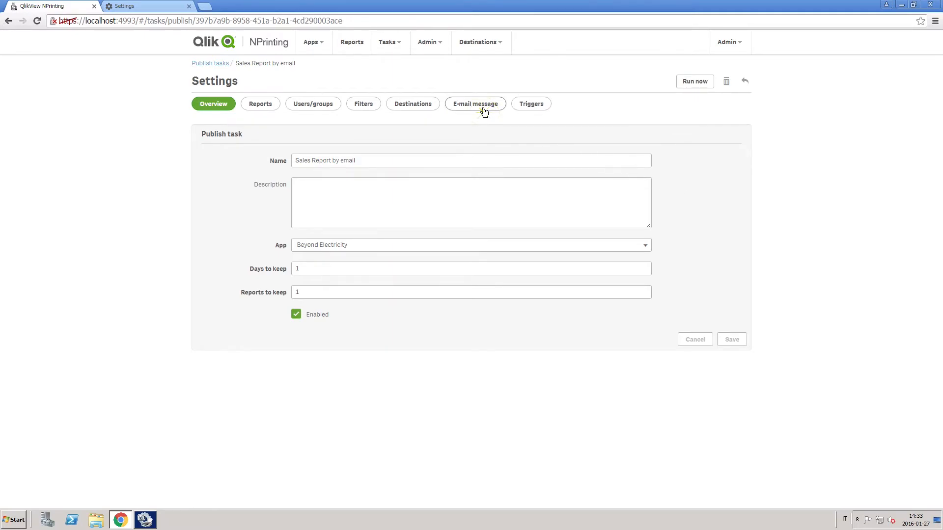
{"action": "left_click", "coordinate": [474, 103]}
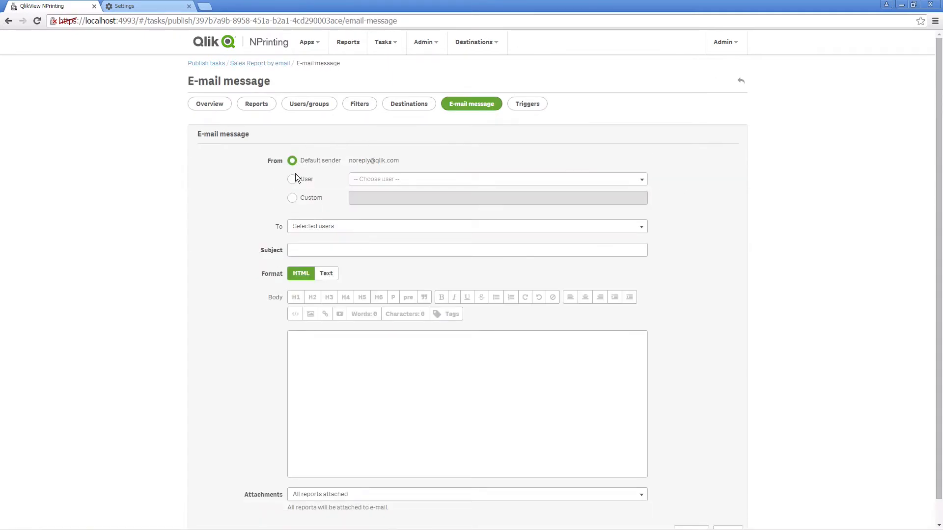
{"action": "left_click", "coordinate": [293, 179]}
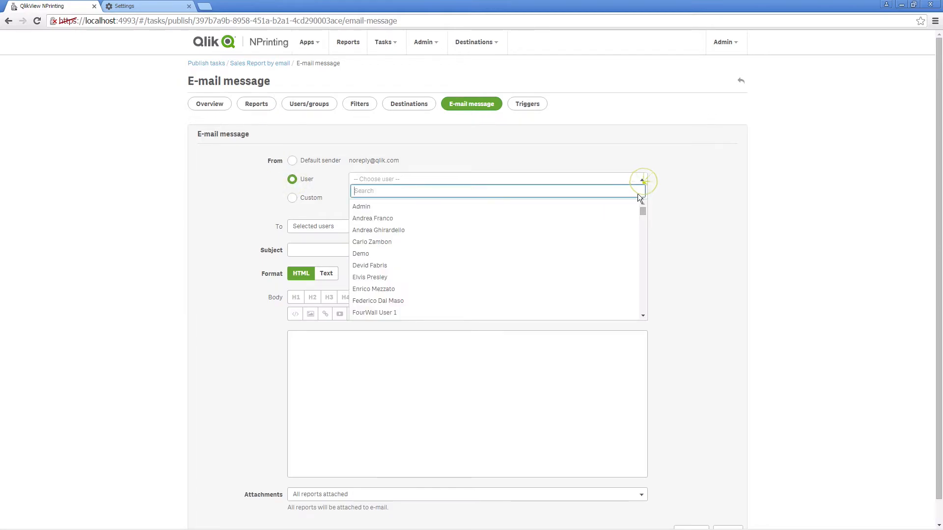
{"action": "left_click", "coordinate": [293, 199]}
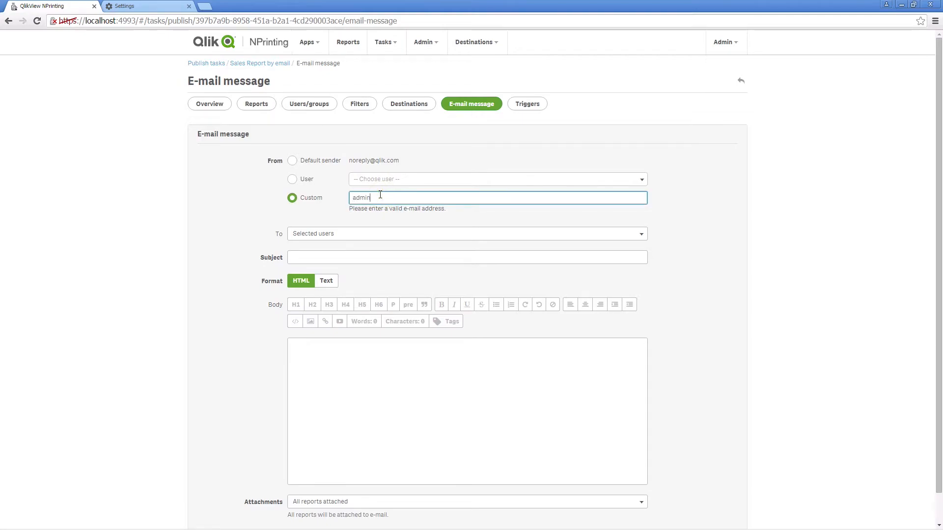
{"action": "type", "text": "@qlik.com"}
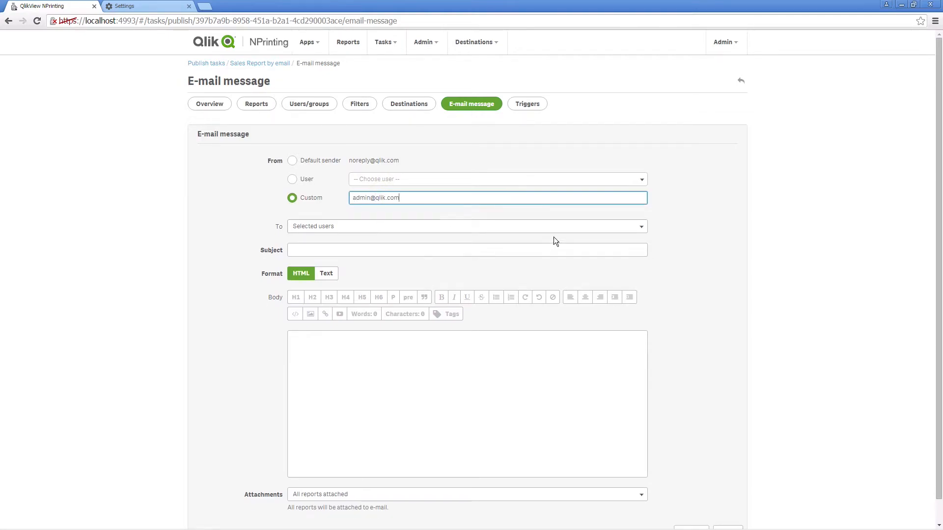
{"action": "left_click", "coordinate": [466, 226]}
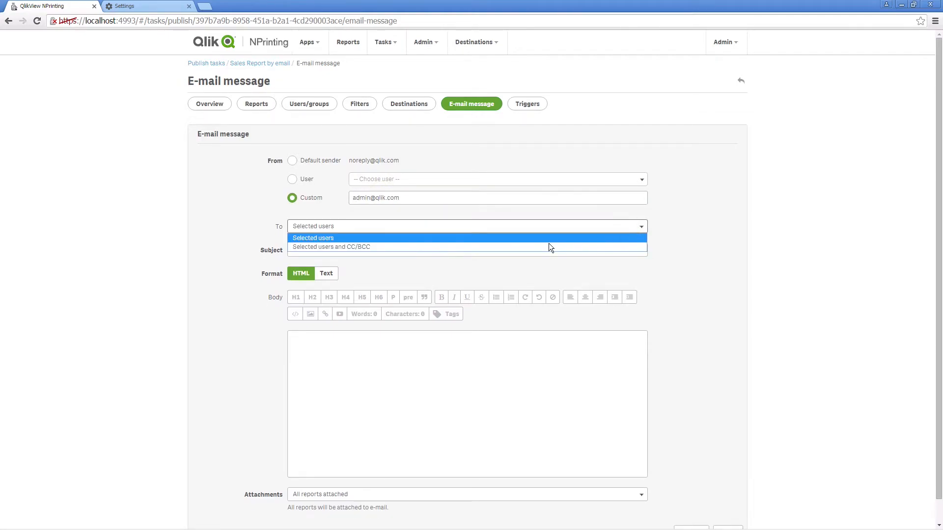
{"action": "left_click", "coordinate": [333, 247]}
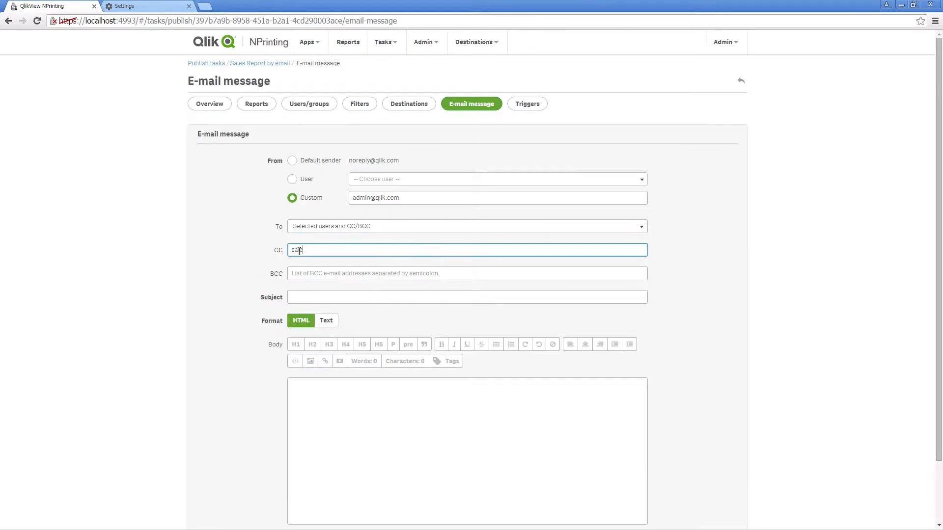
{"action": "type", "text": "s@youraccoun"}
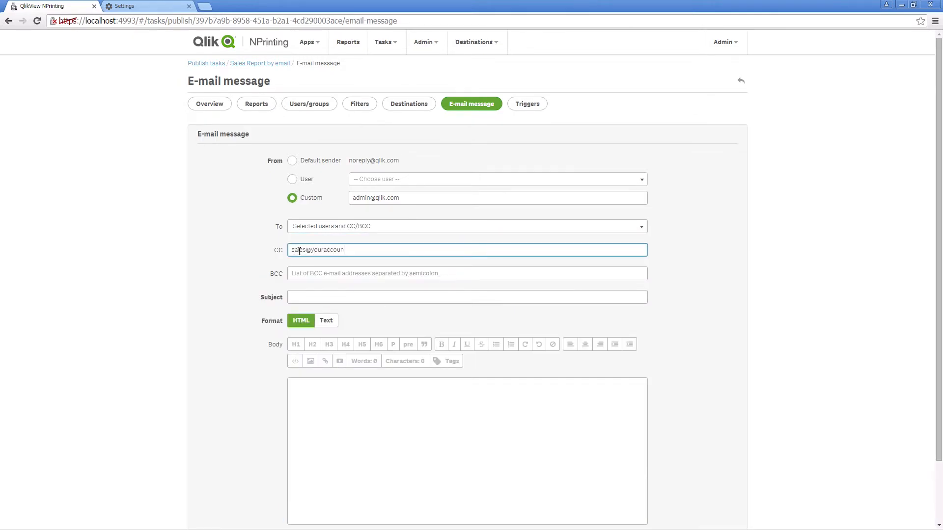
{"action": "type", "text": "t.com; marketing"}
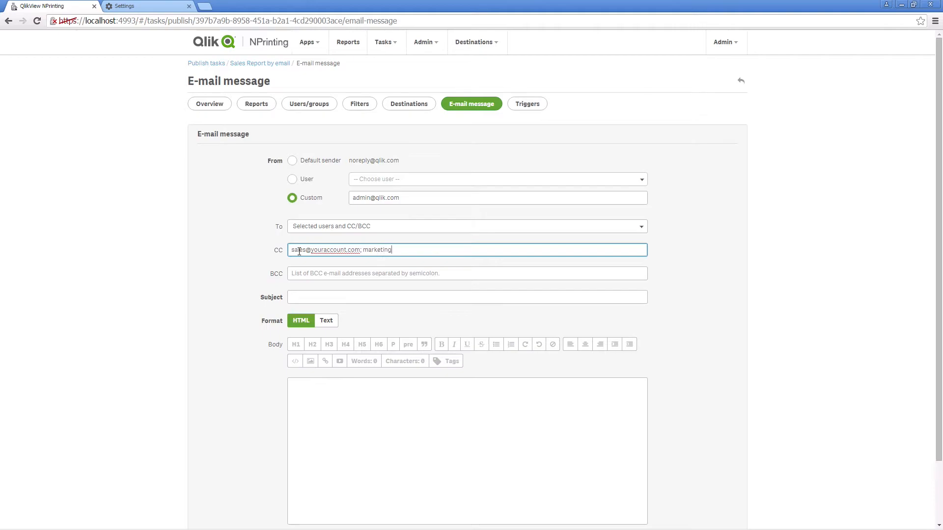
{"action": "type", "text": "@youraccount.com"}
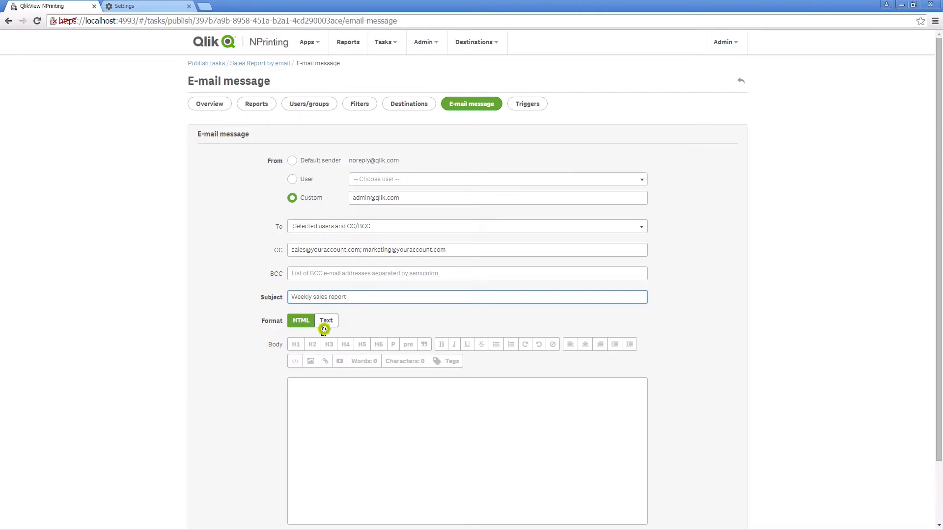
Write an HTML body starting 'Dear' followed by the %%User_FullName%% tag.
{"action": "left_click", "coordinate": [326, 320]}
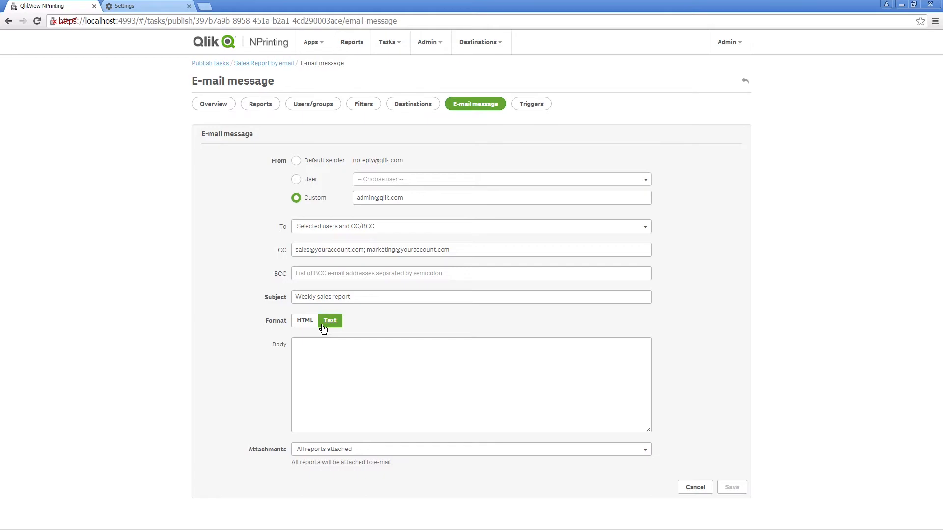
{"action": "left_click", "coordinate": [305, 320]}
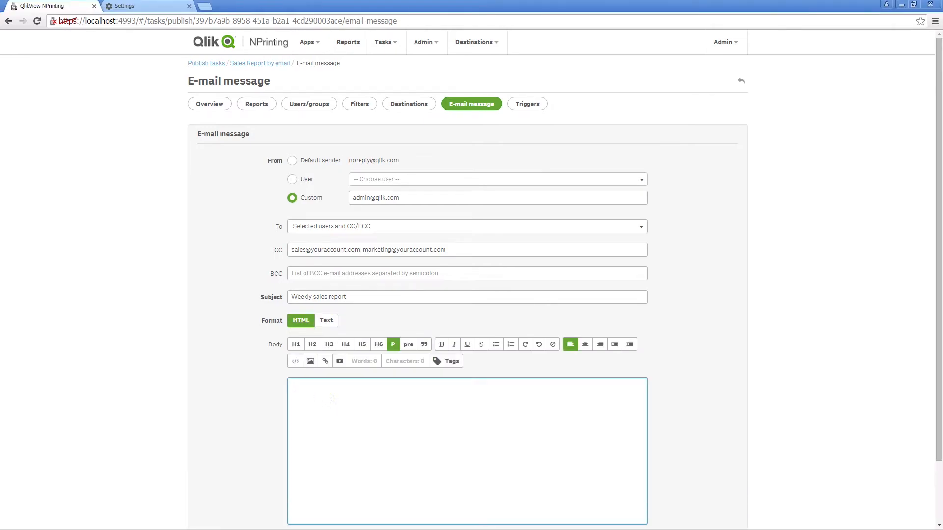
{"action": "type", "text": "Dear"}
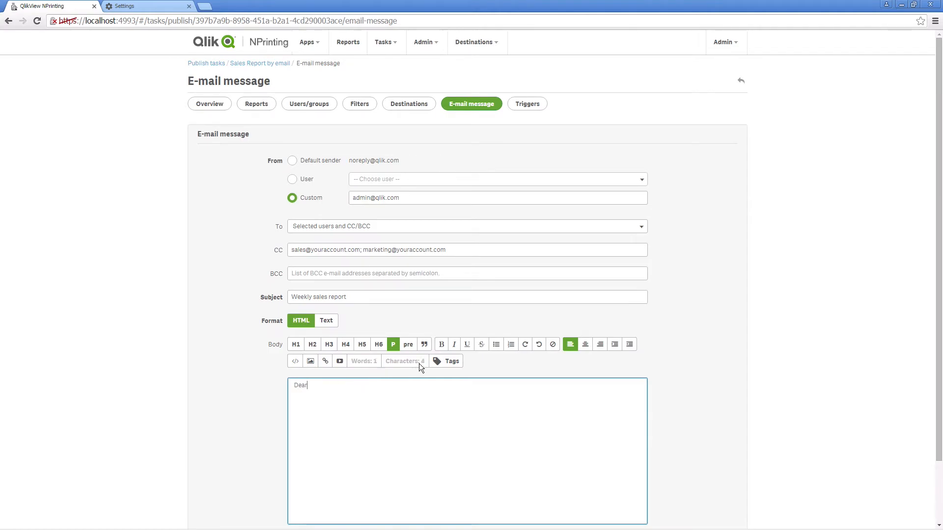
{"action": "left_click", "coordinate": [451, 361]}
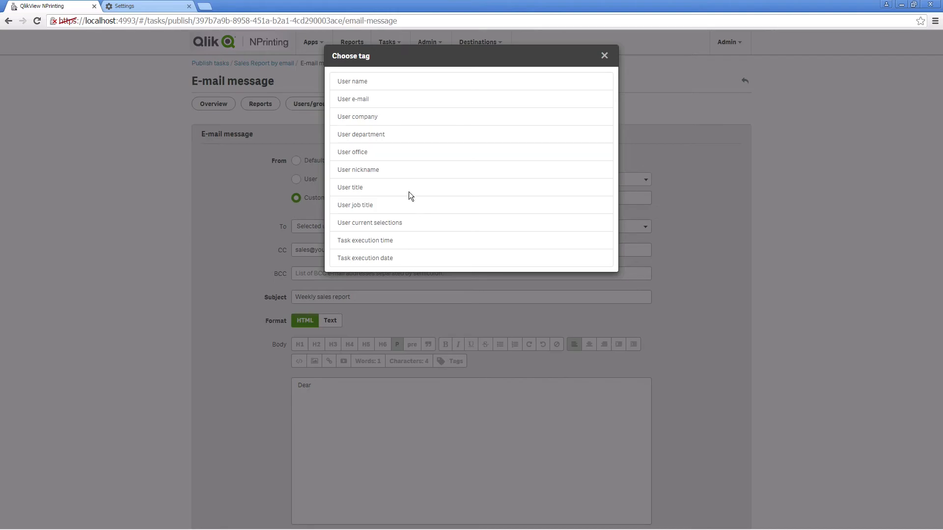
{"action": "left_click", "coordinate": [352, 81]}
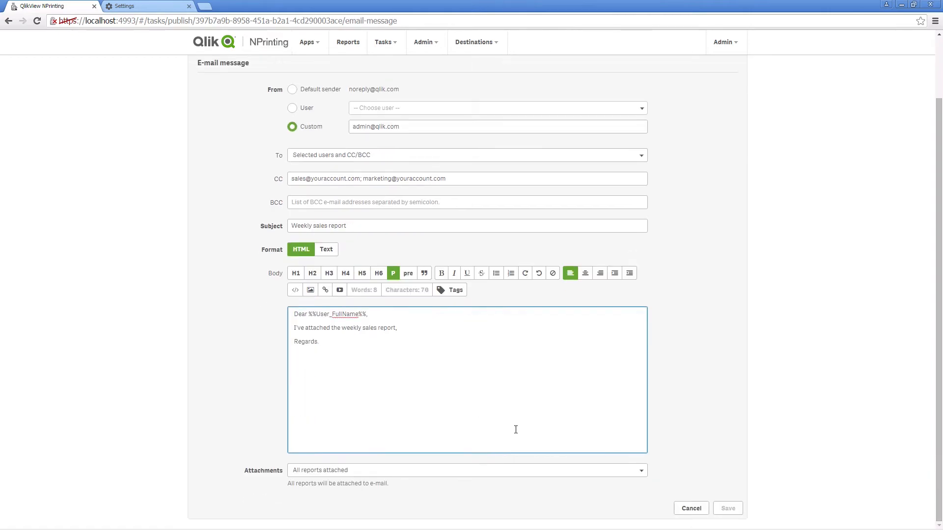
Attach the Beyond electricity dashboard PDF, save the e-mail message, and run the task now.
{"action": "left_click", "coordinate": [465, 471]}
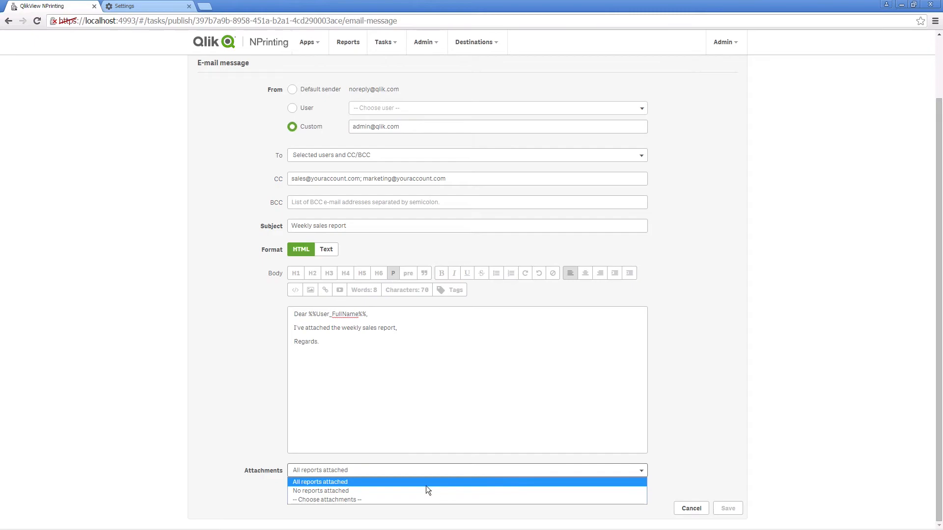
{"action": "left_click", "coordinate": [326, 499]}
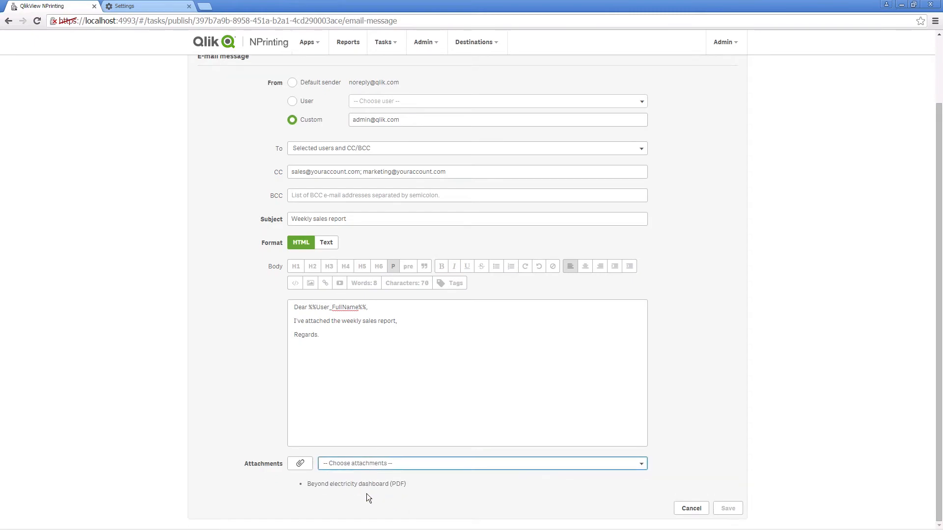
{"action": "left_click", "coordinate": [293, 82]}
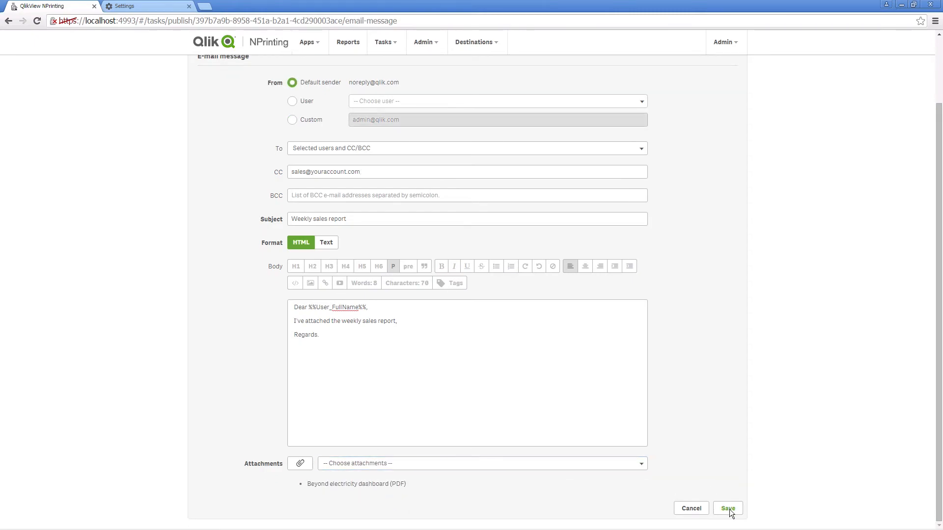
{"action": "left_click", "coordinate": [728, 507]}
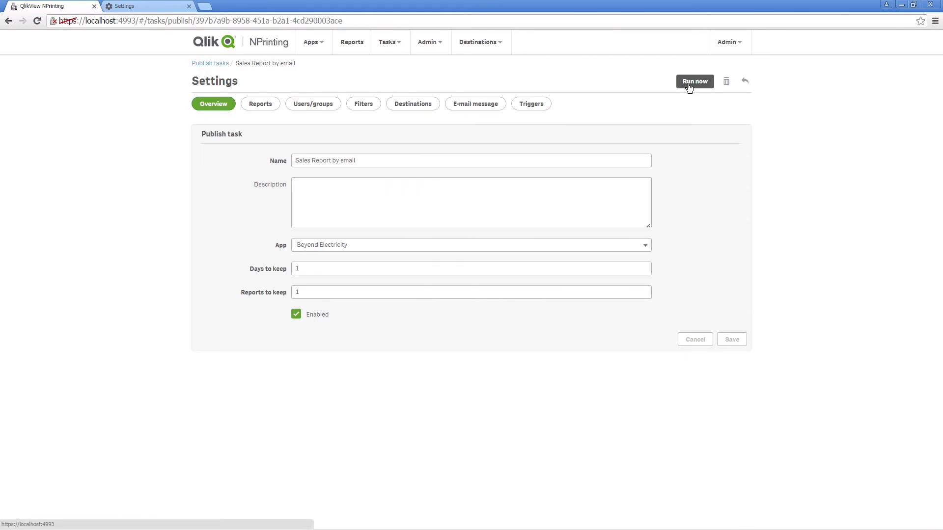
{"action": "left_click", "coordinate": [694, 82]}
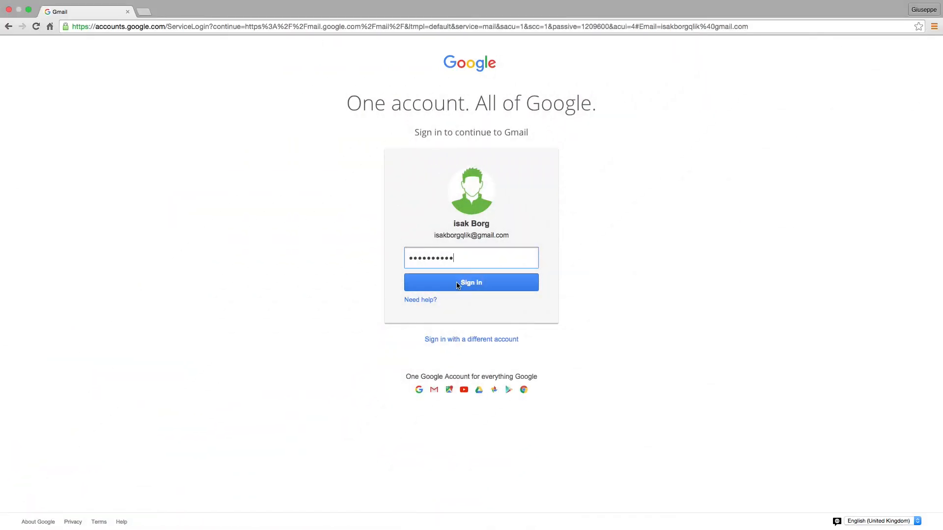
Sign in to Gmail and preview the Weekly sales report's attached Beyond electricity dashboard PDF.
{"action": "left_click", "coordinate": [471, 283]}
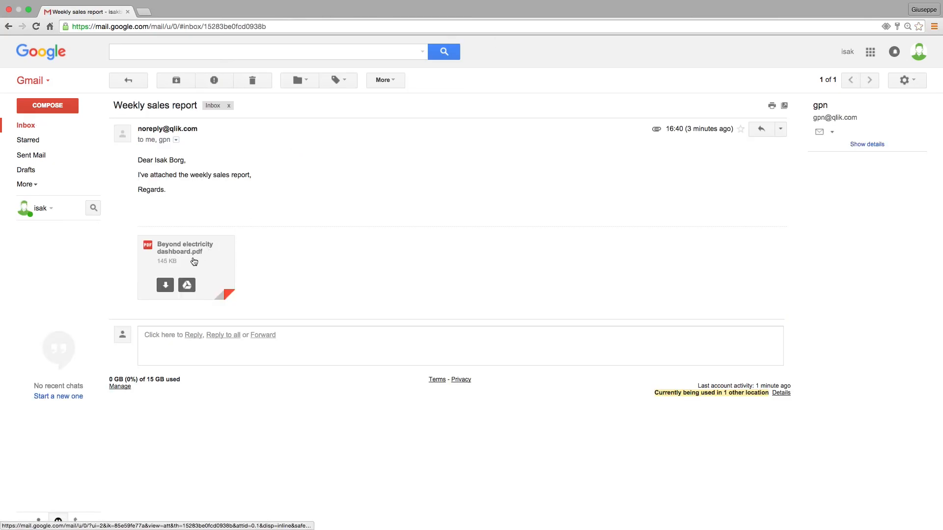
{"action": "left_click", "coordinate": [186, 264]}
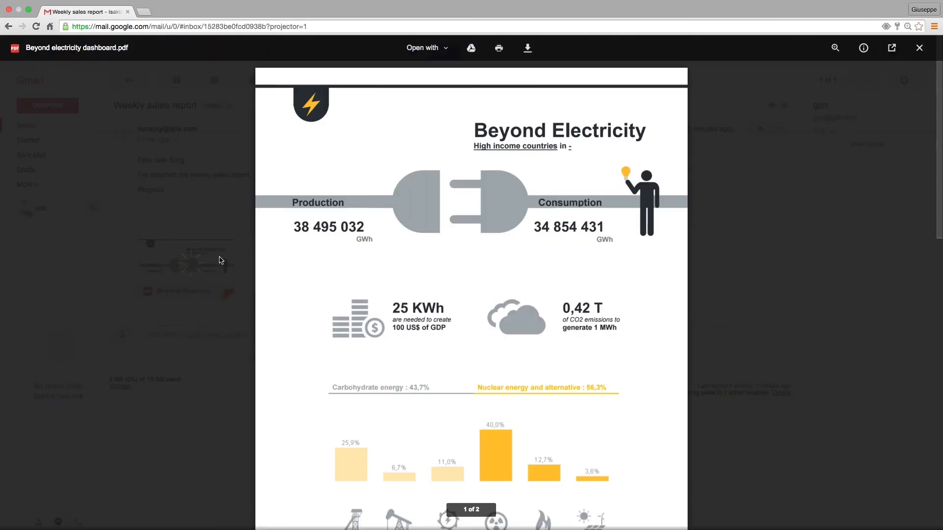
{"action": "mouse_move", "coordinate": [454, 271]}
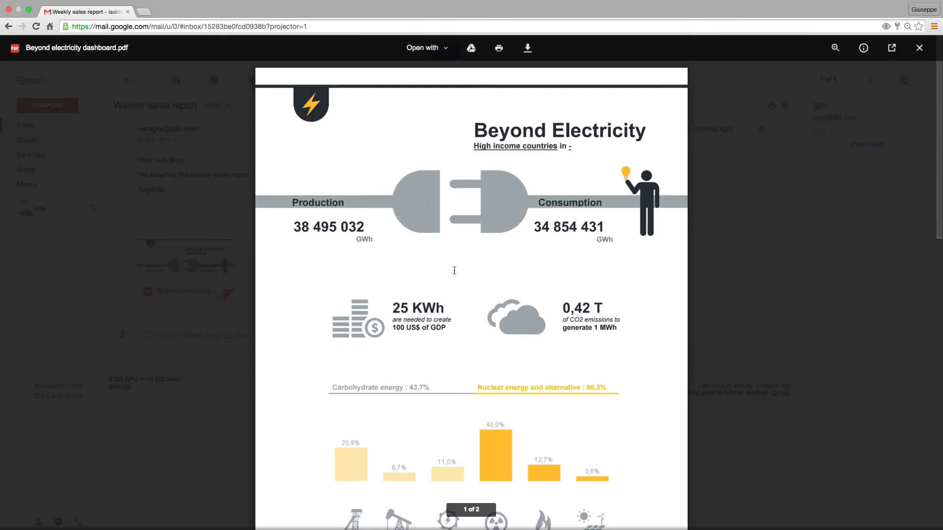